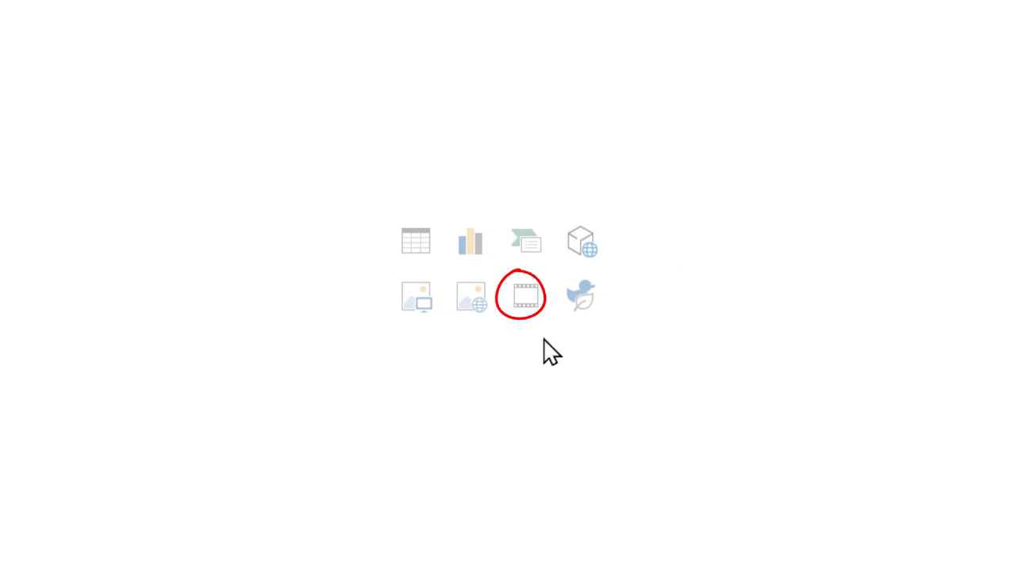
mouse_move(529, 307)
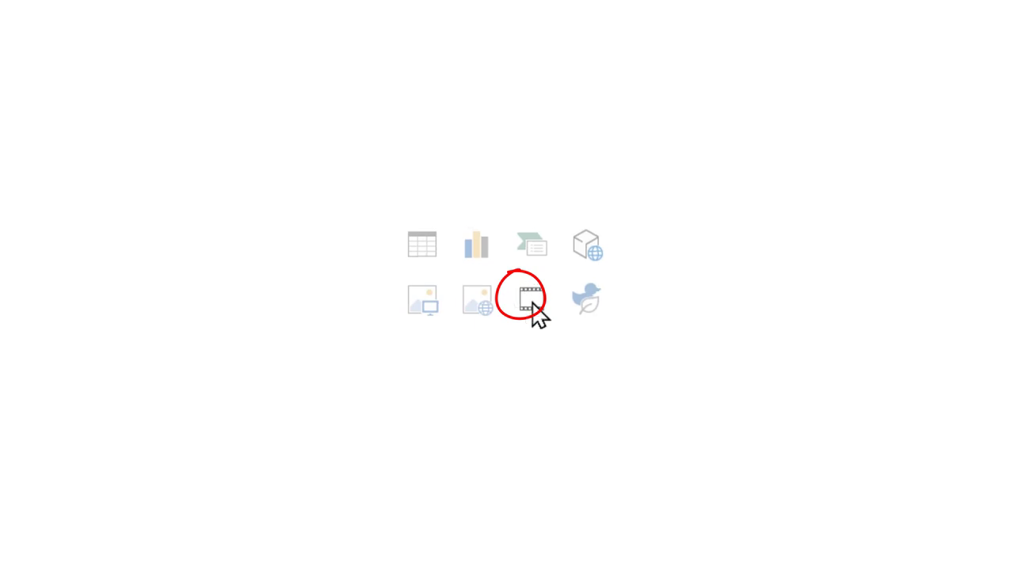
Start inserting a video from the content placeholder on the 'Insert video' slide.
click(521, 299)
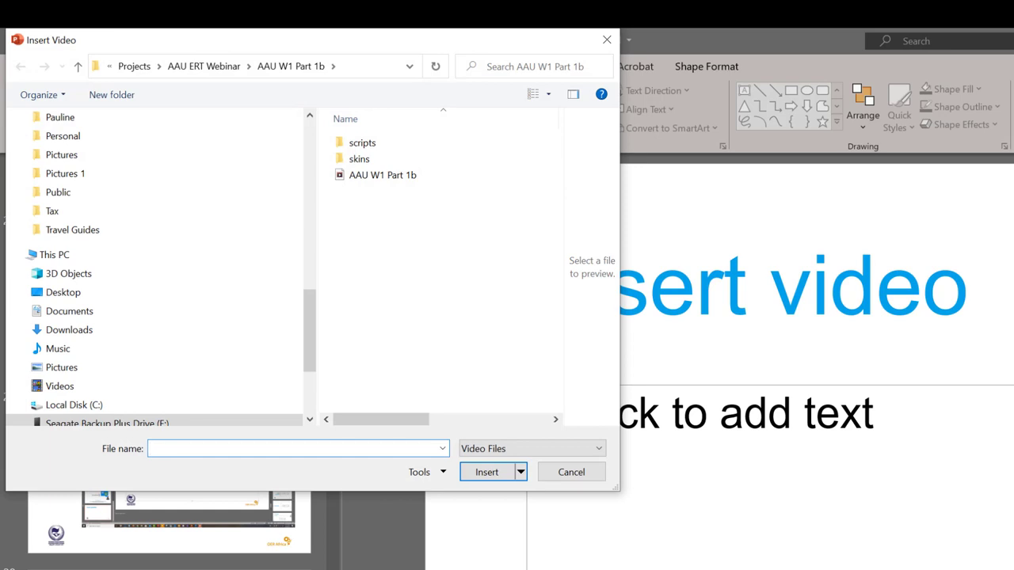
Cancel the Insert Video file dialog without choosing a file.
click(297, 449)
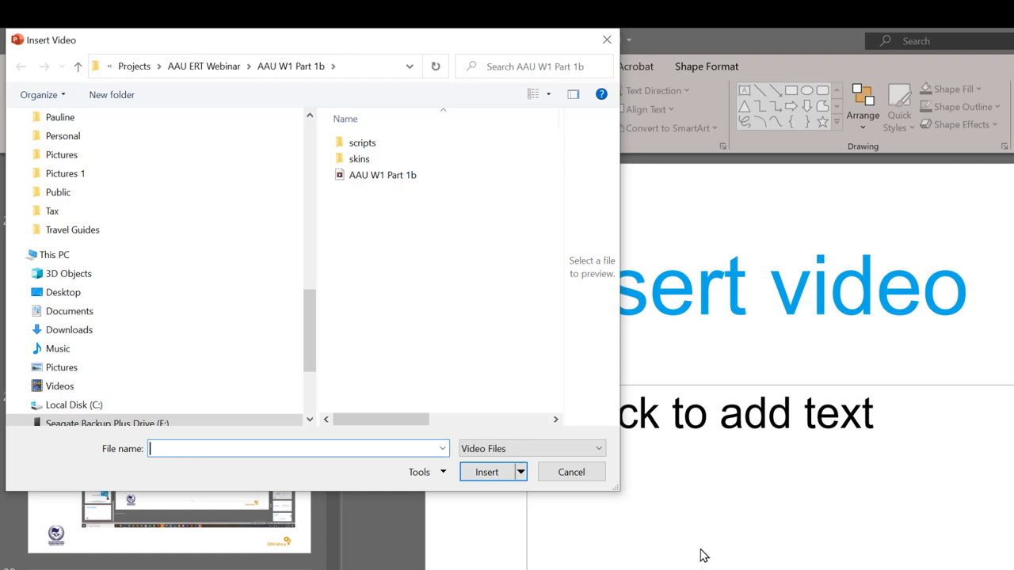
click(571, 471)
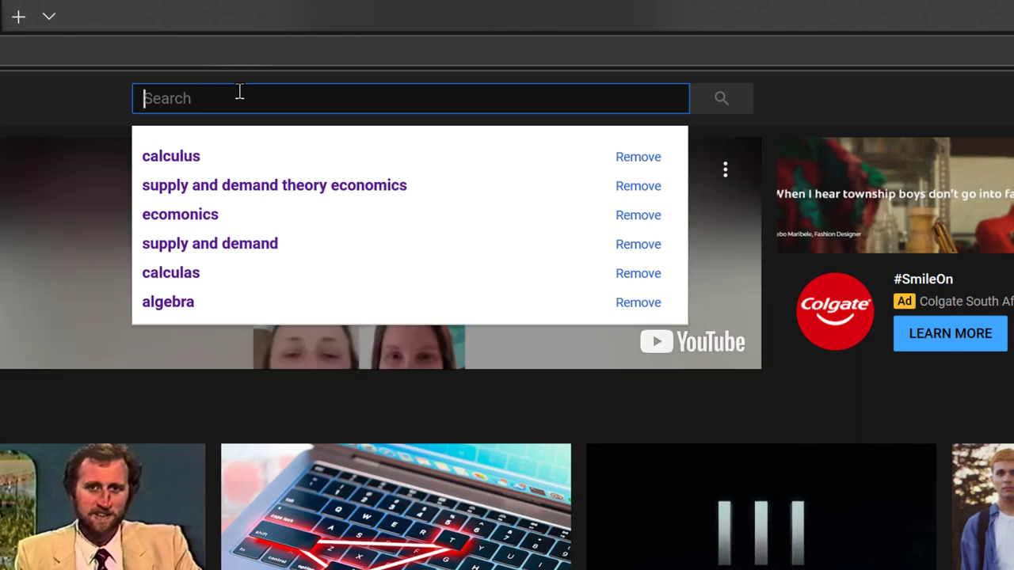
Search YouTube for 'calculus'.
text(calculus)
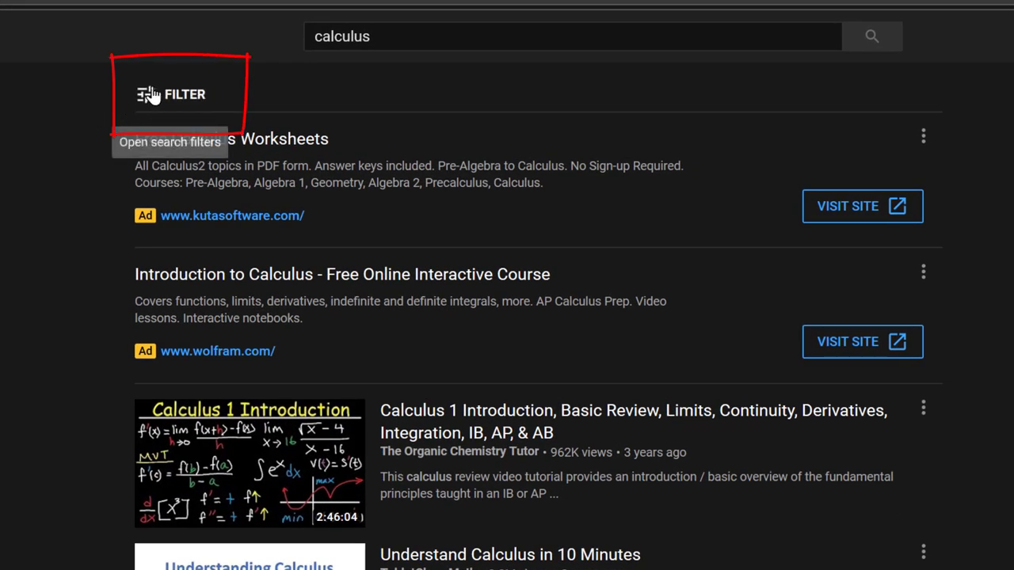
Filter the calculus results to Creative Commons videos and scroll through them.
click(170, 94)
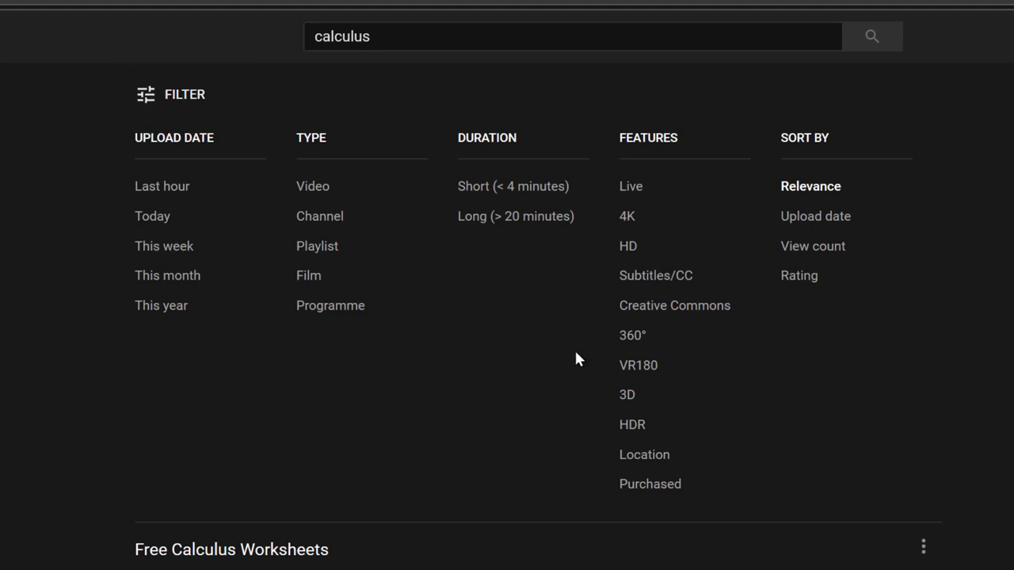
mouse_move(674, 305)
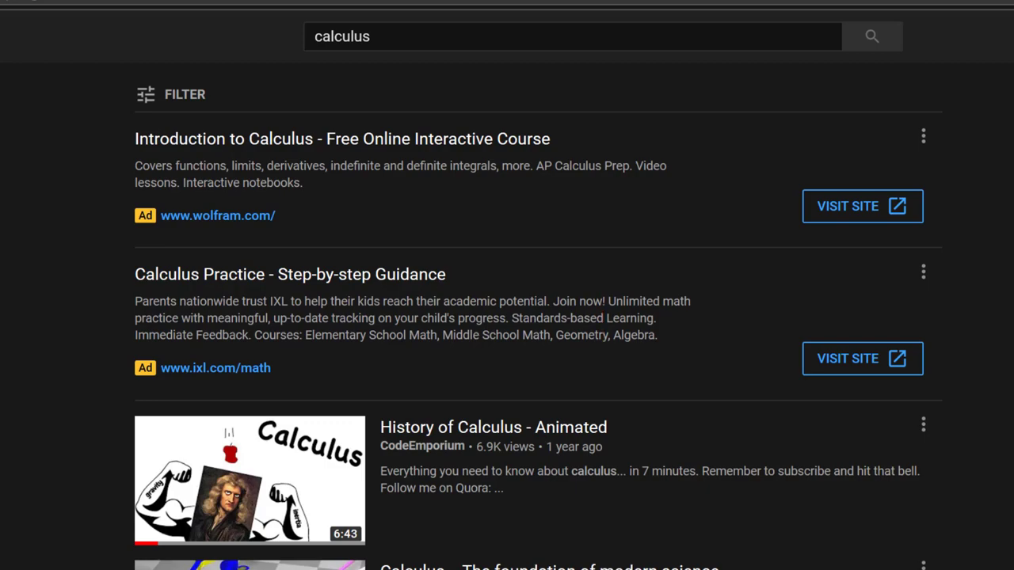
scroll(down, 3)
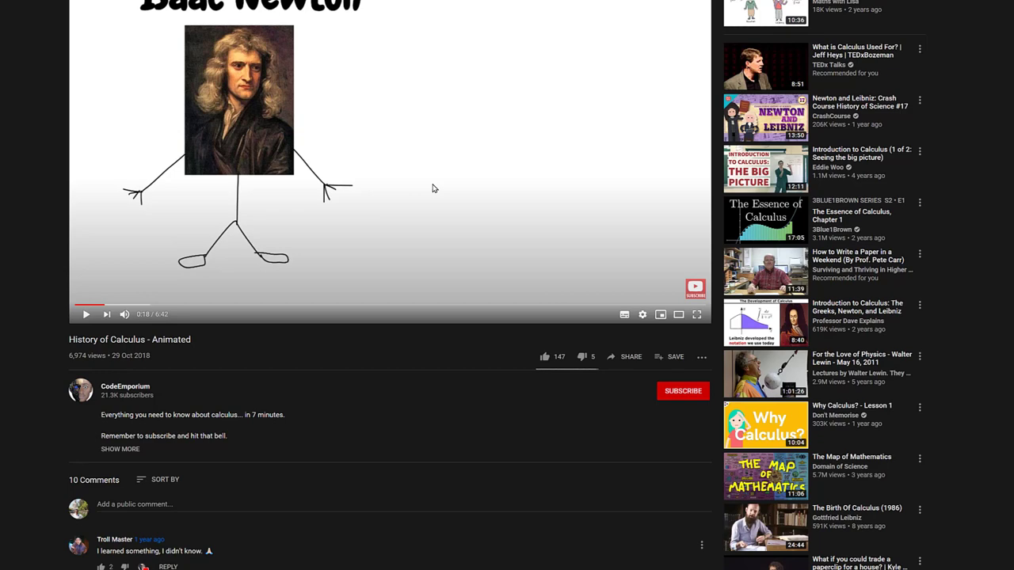
mouse_move(409, 108)
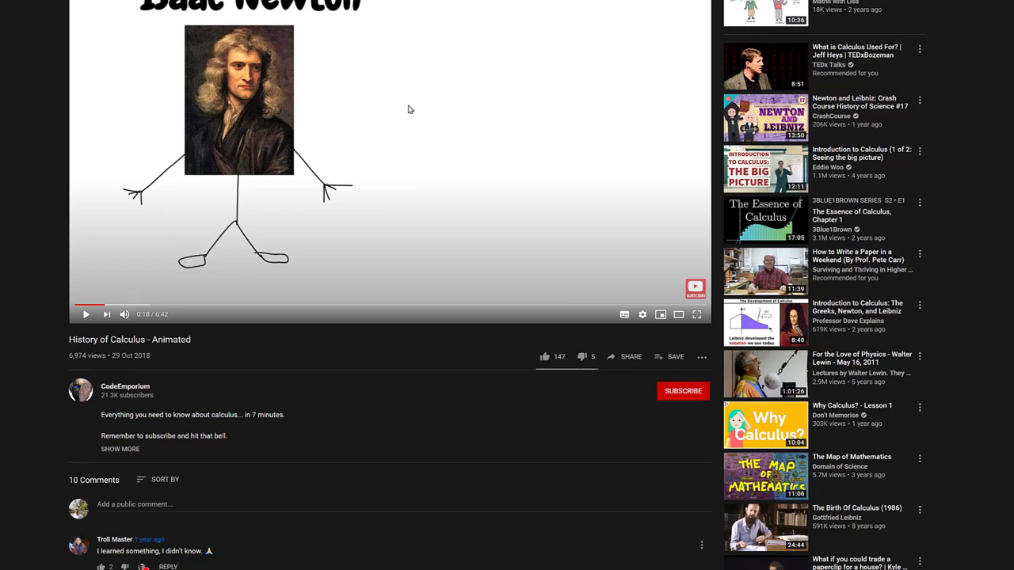
Open the History of Calculus - Animated video's link-copying menu to copy its URL.
right_click(410, 109)
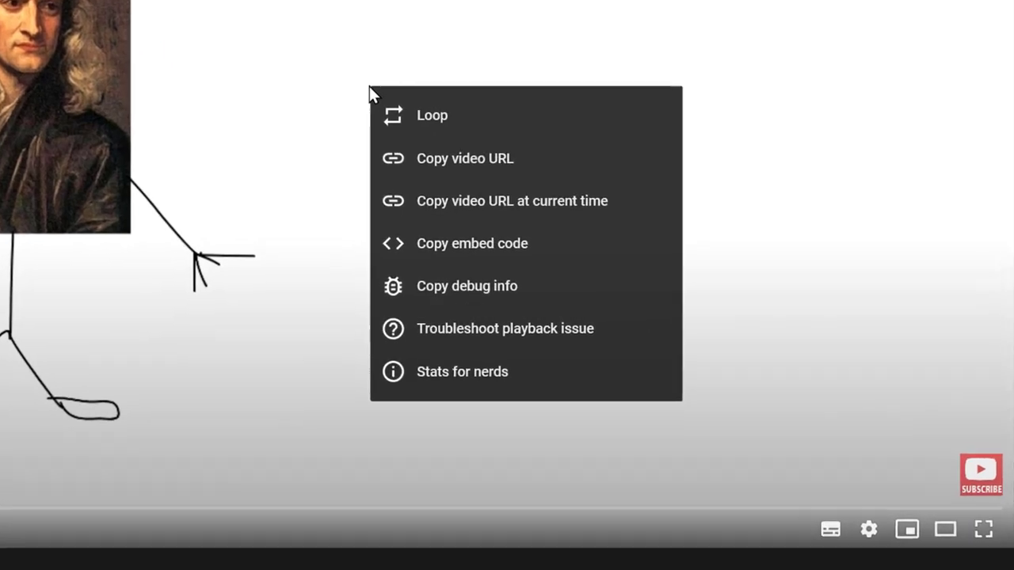
mouse_move(462, 166)
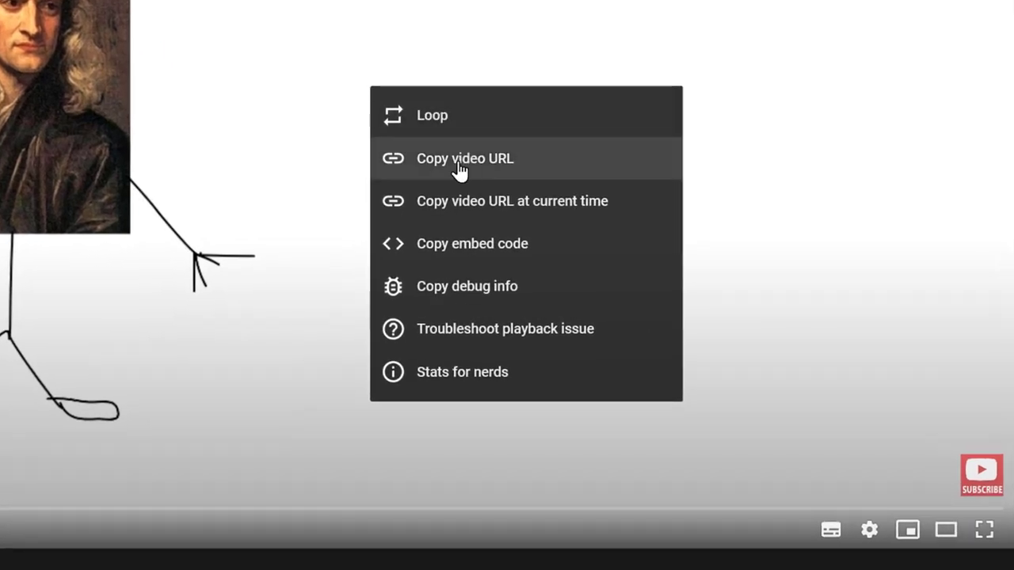
mouse_move(466, 167)
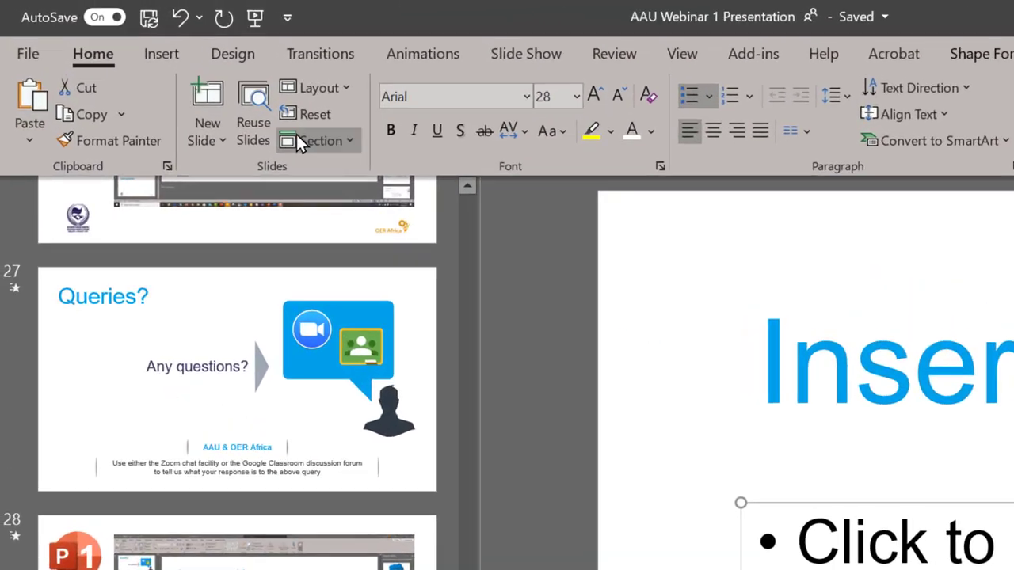
click(161, 53)
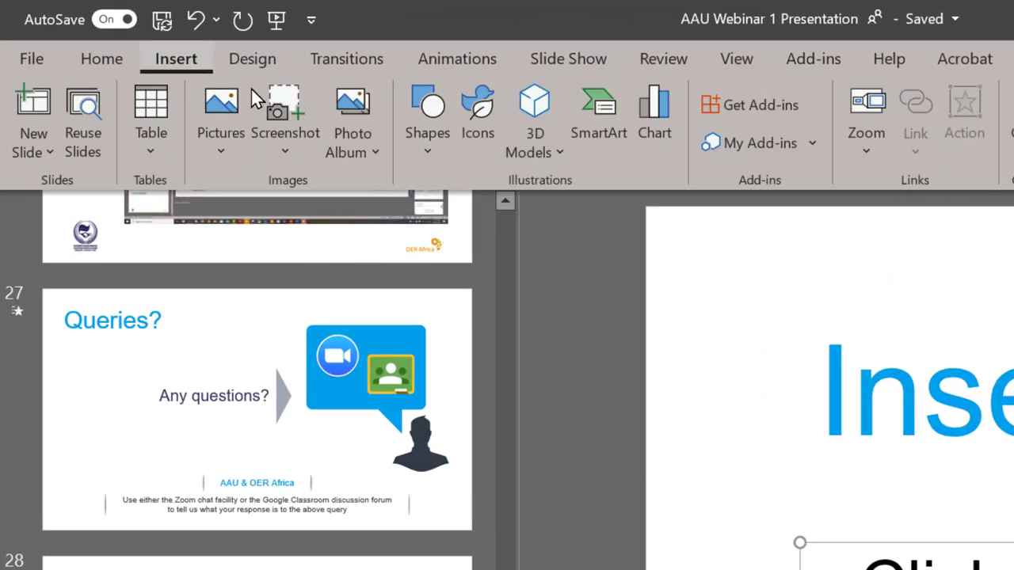
click(566, 151)
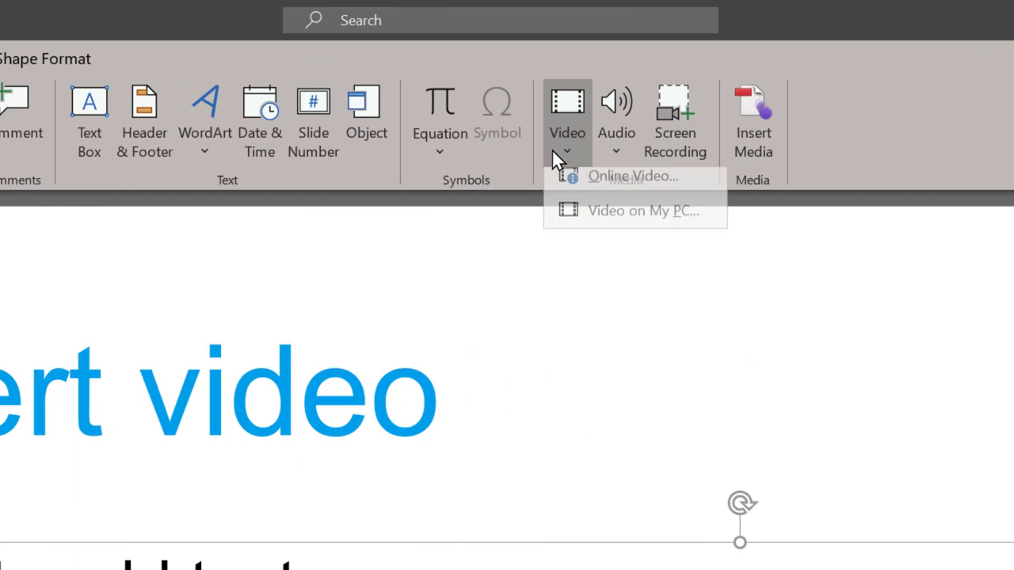
mouse_move(634, 187)
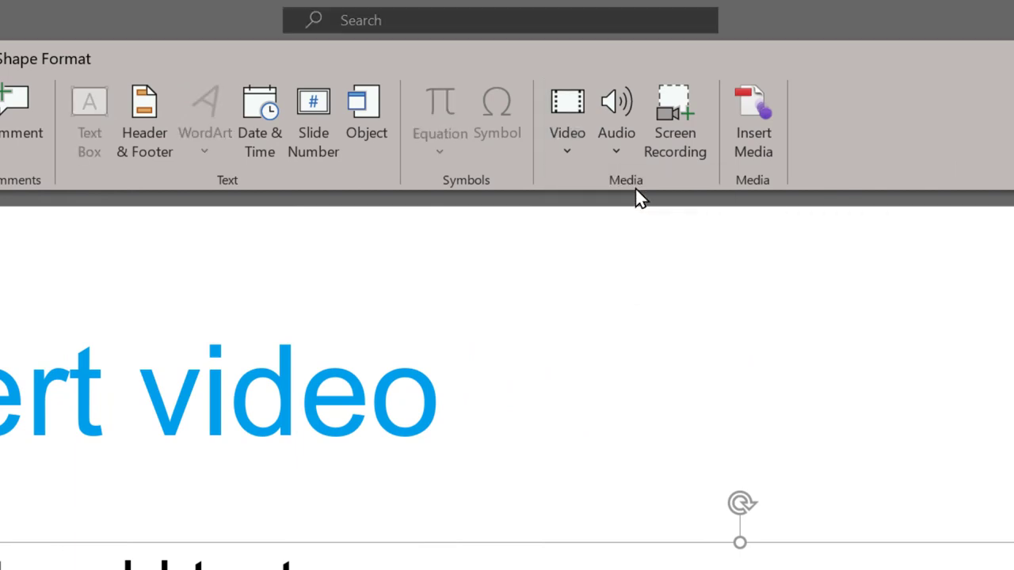
click(567, 111)
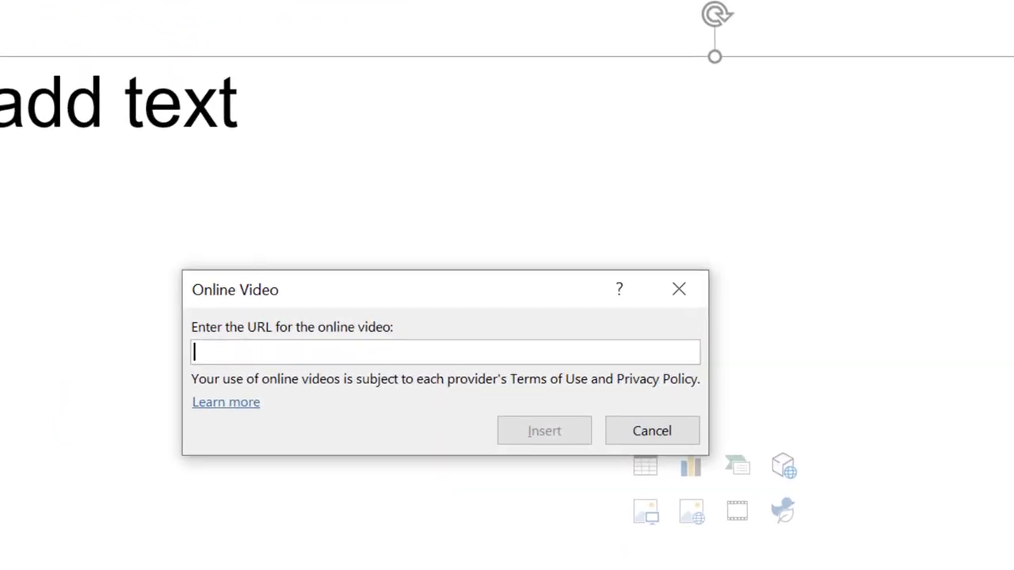
text(https://youtu.be/IMj5dgGWxSM)
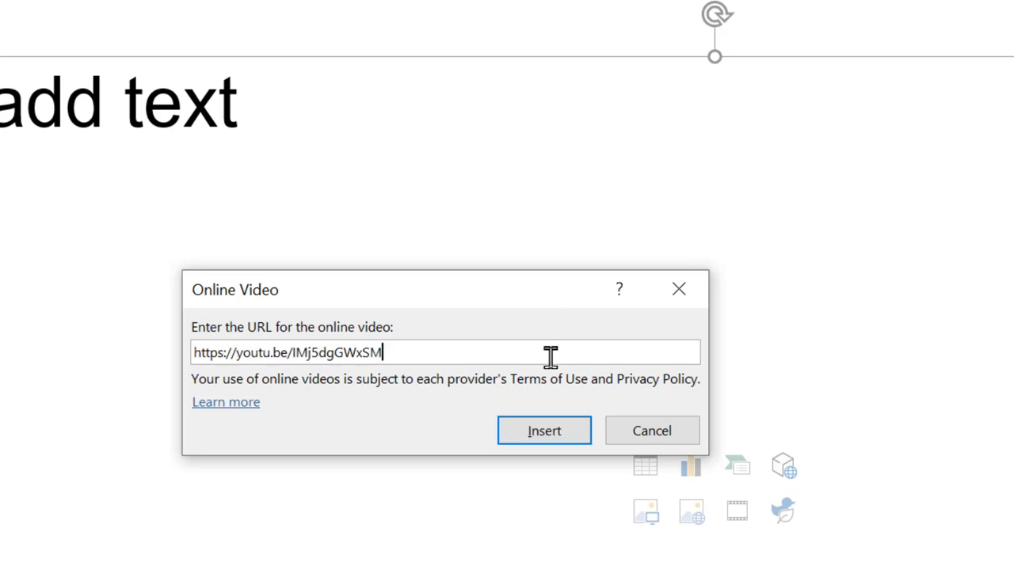
click(544, 431)
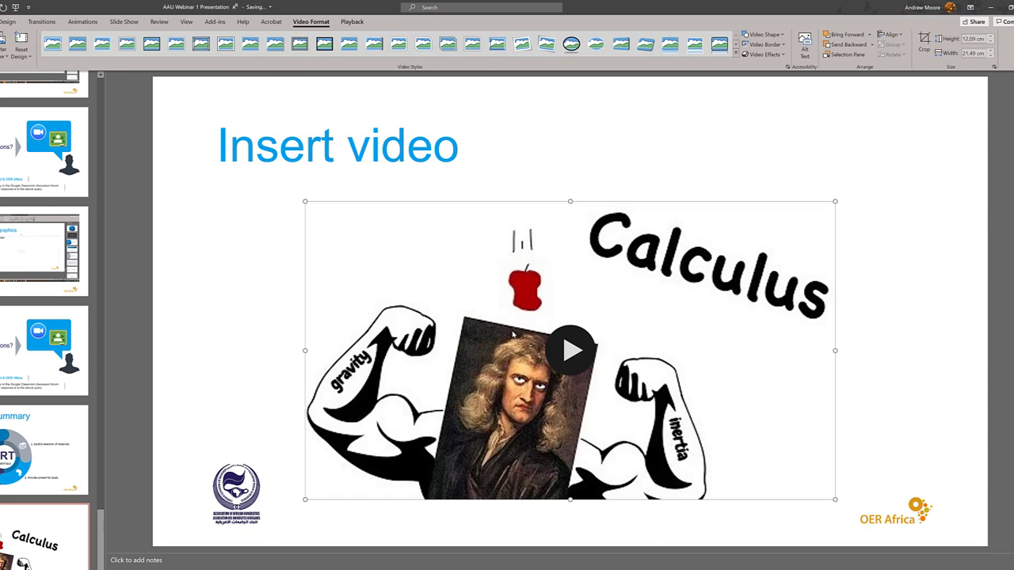
Shrink the embedded calculus video below the title and deselect it.
drag(568, 350, 564, 333)
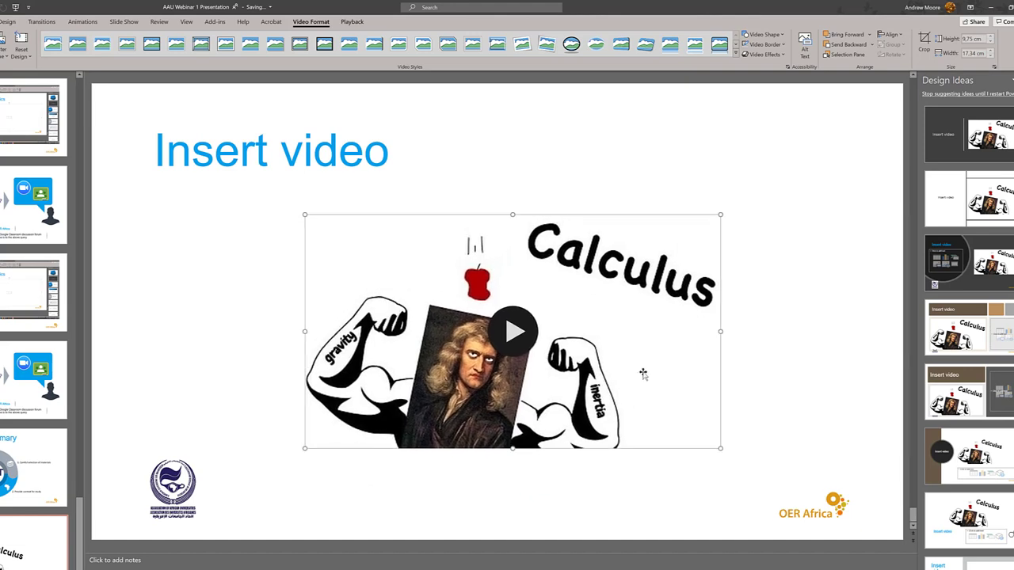
click(753, 374)
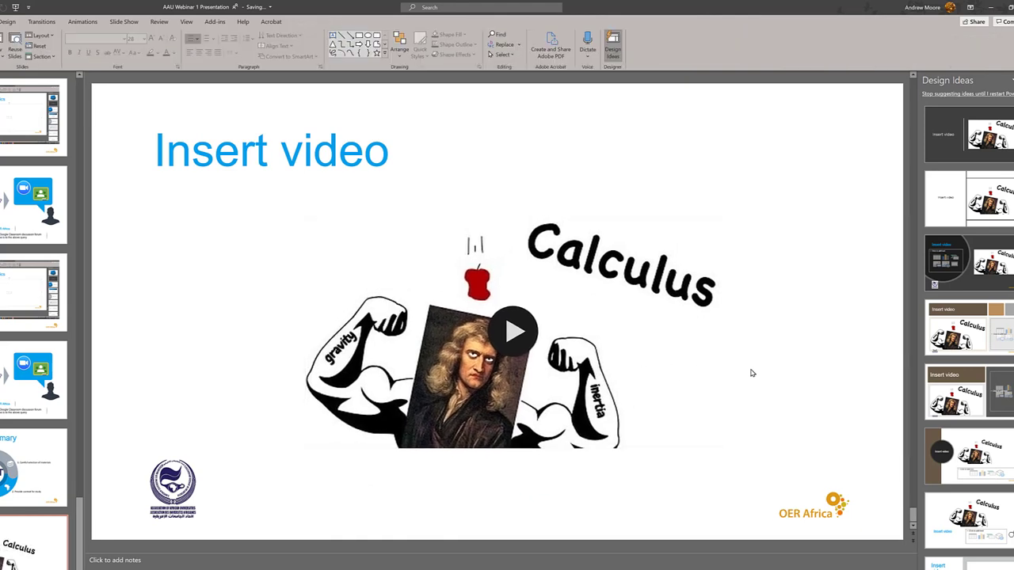